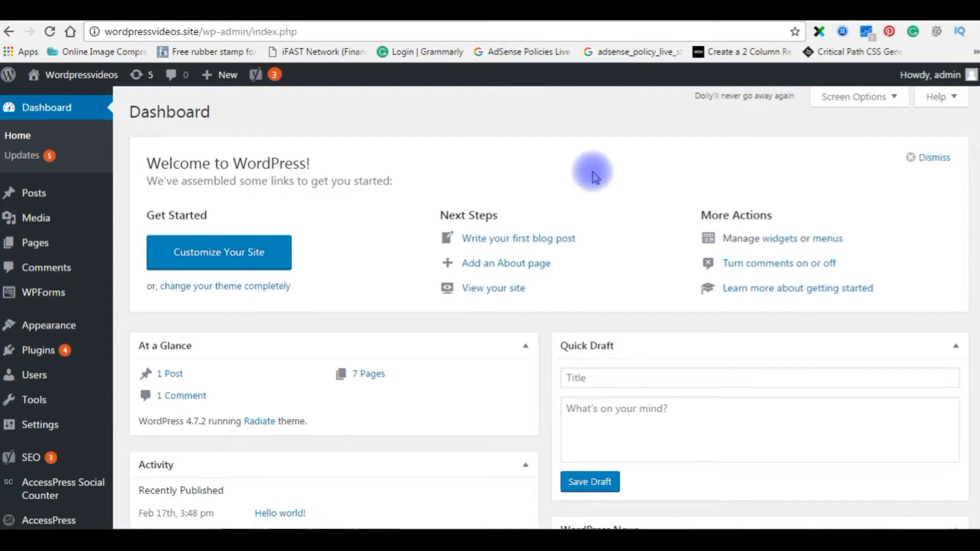
mouse_move(450, 152)
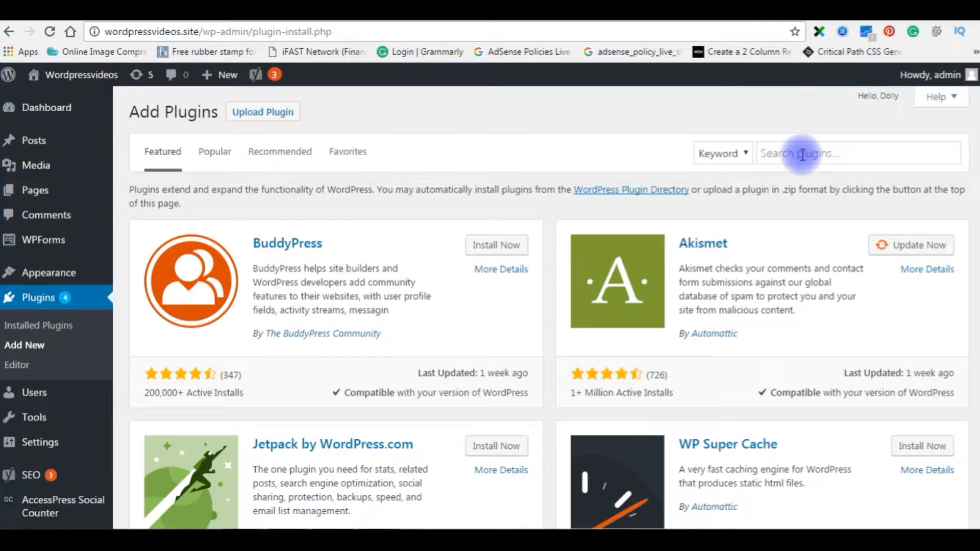
Search plugins for 'simple social', then install and activate Simple Social Icon Widget.
click(858, 154)
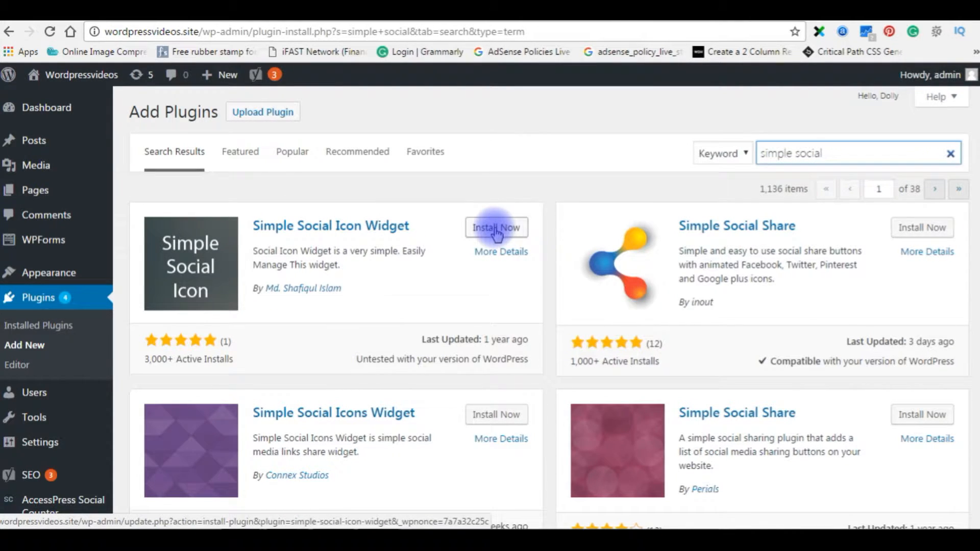
click(496, 227)
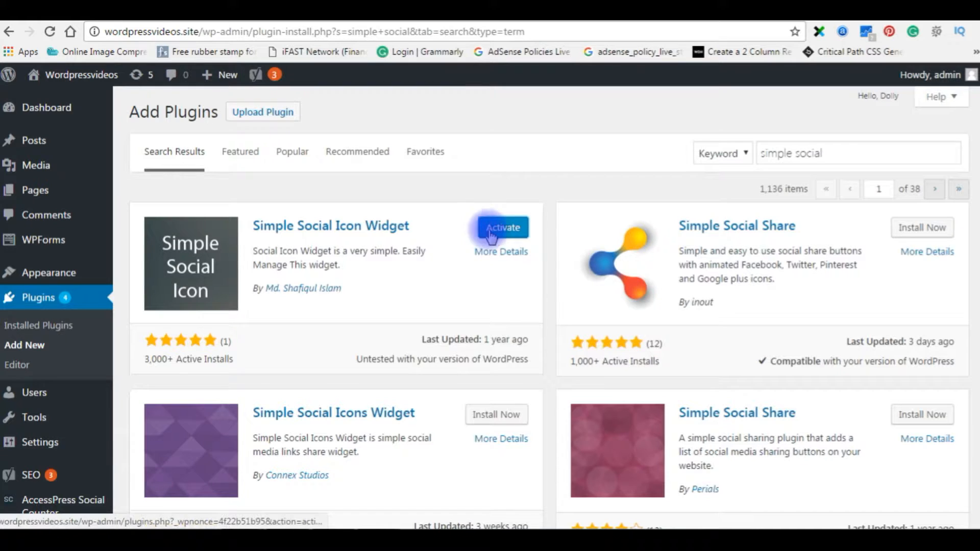
click(502, 226)
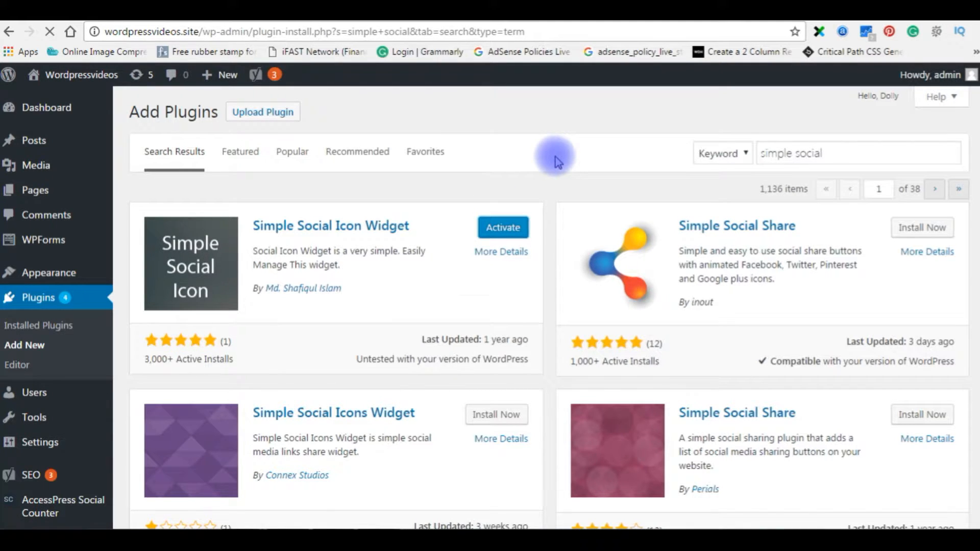
click(502, 226)
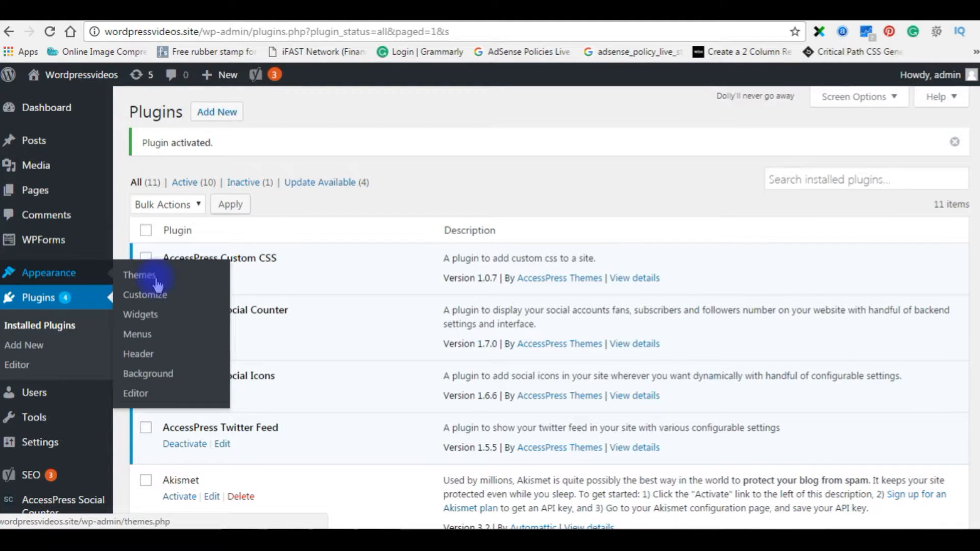
Go to Appearance > Widgets and locate Simple Social Widget among the available widgets.
click(141, 314)
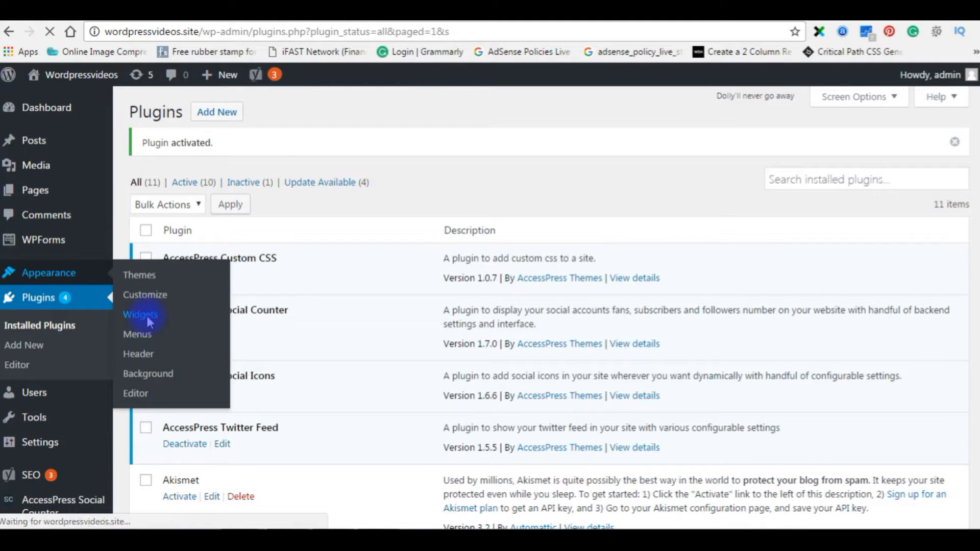
click(140, 314)
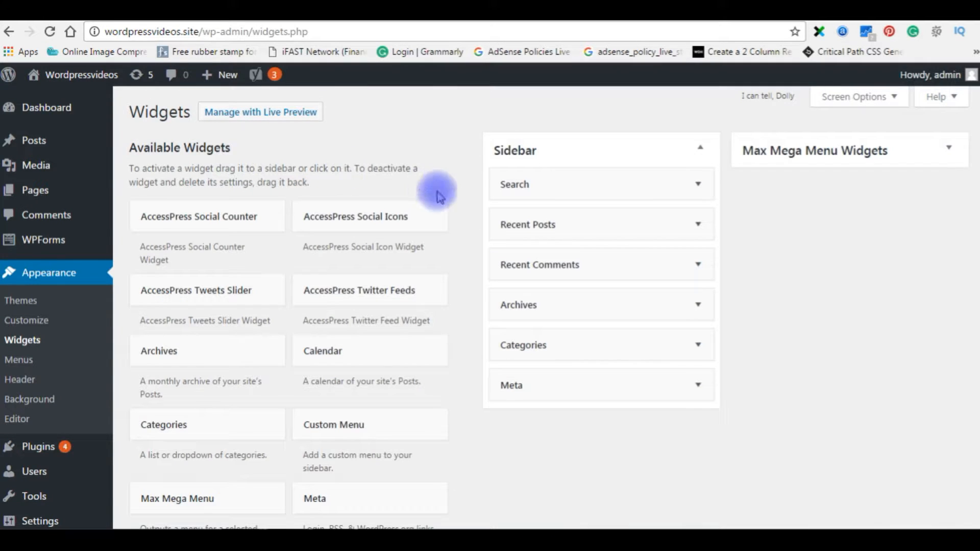
mouse_move(469, 437)
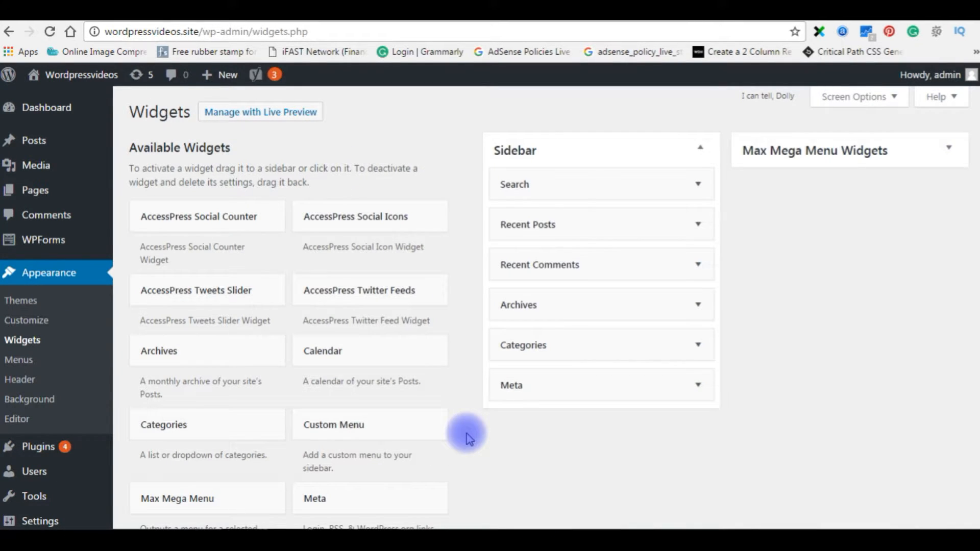
scroll(down, 3)
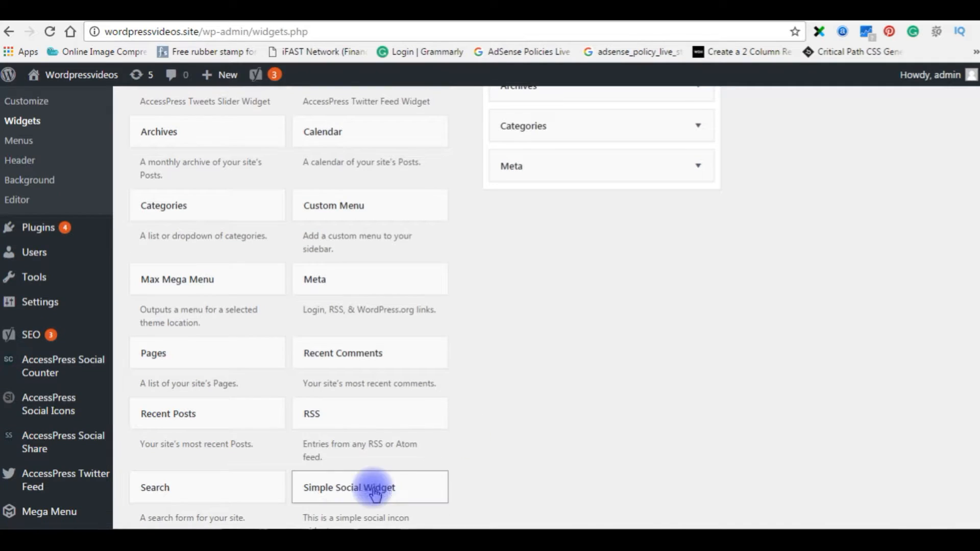
scroll(down, 3)
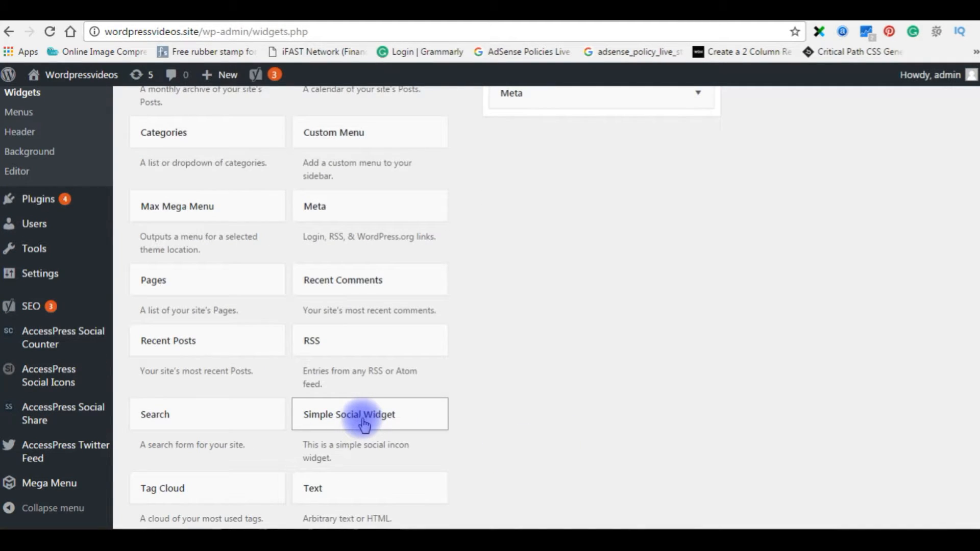
mouse_move(371, 418)
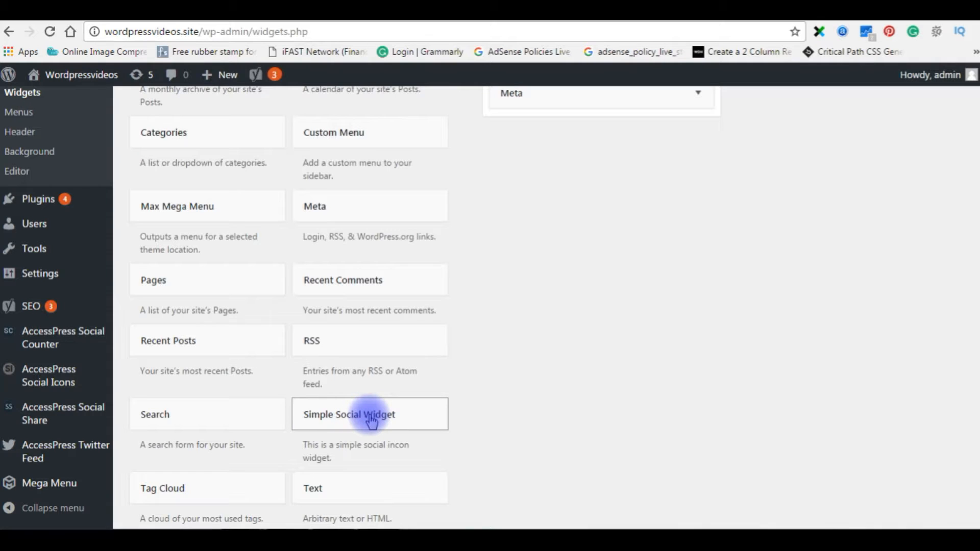
Drag Simple Social Widget into the Sidebar below Search and expand its settings form.
drag(369, 413, 431, 402)
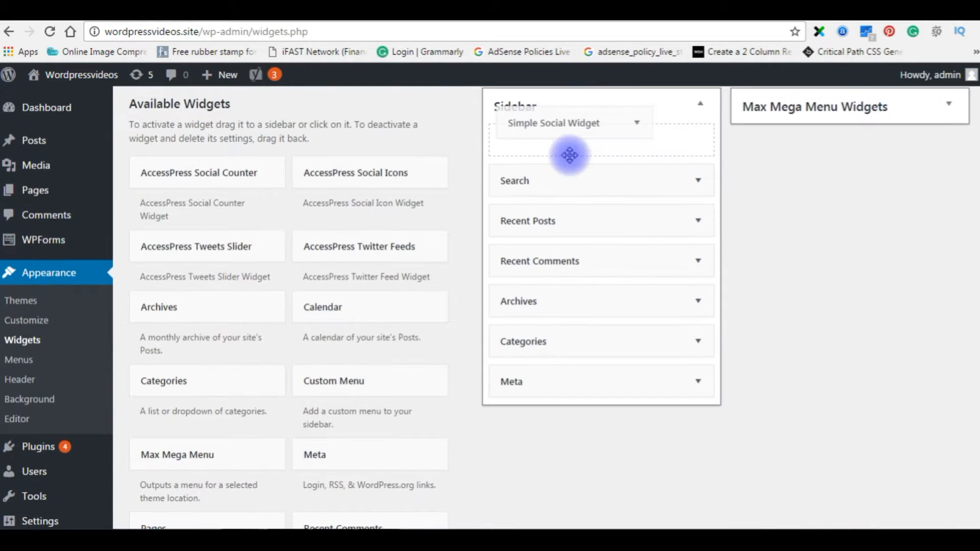
drag(569, 155, 569, 172)
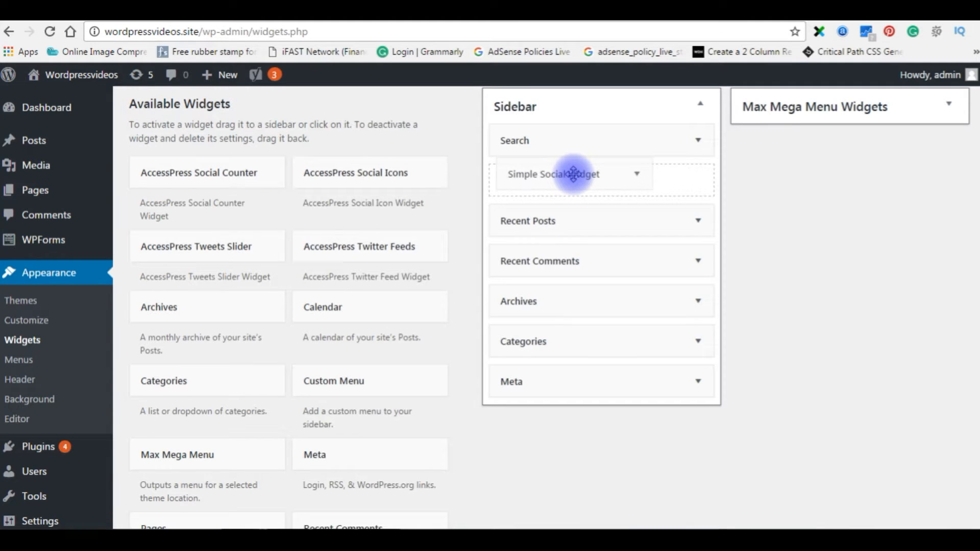
click(569, 174)
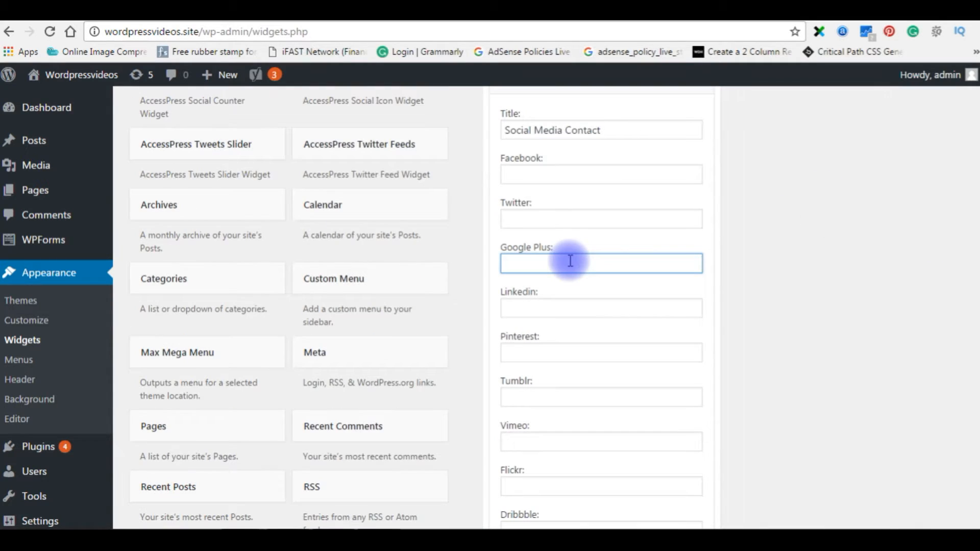
text(https://plus.google.com/u/0/103145707159)
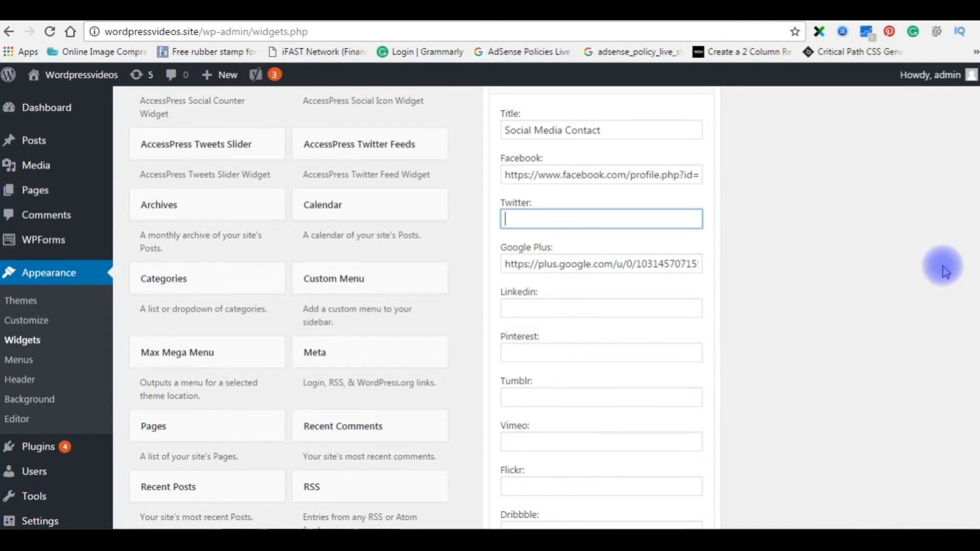
text(https://twitter.com/earnrupee_in)
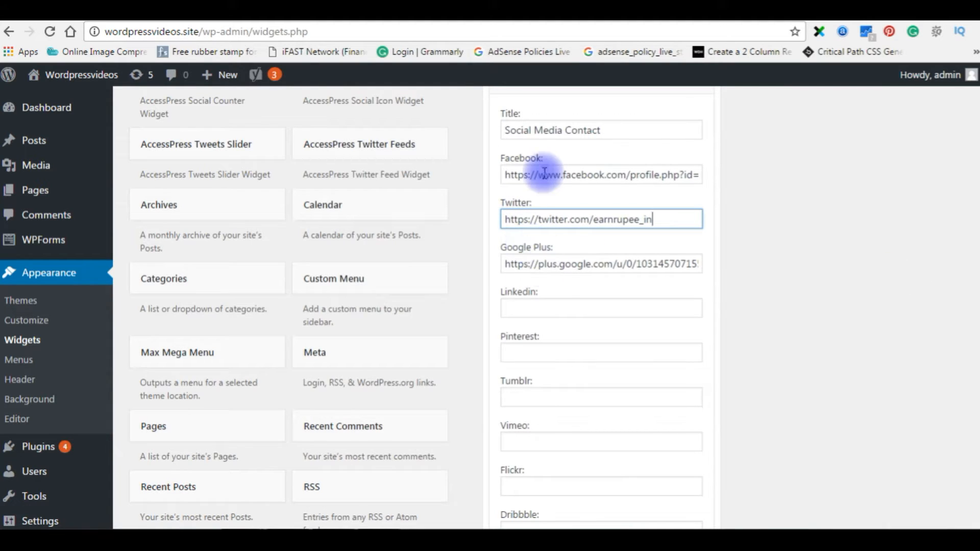
mouse_move(477, 202)
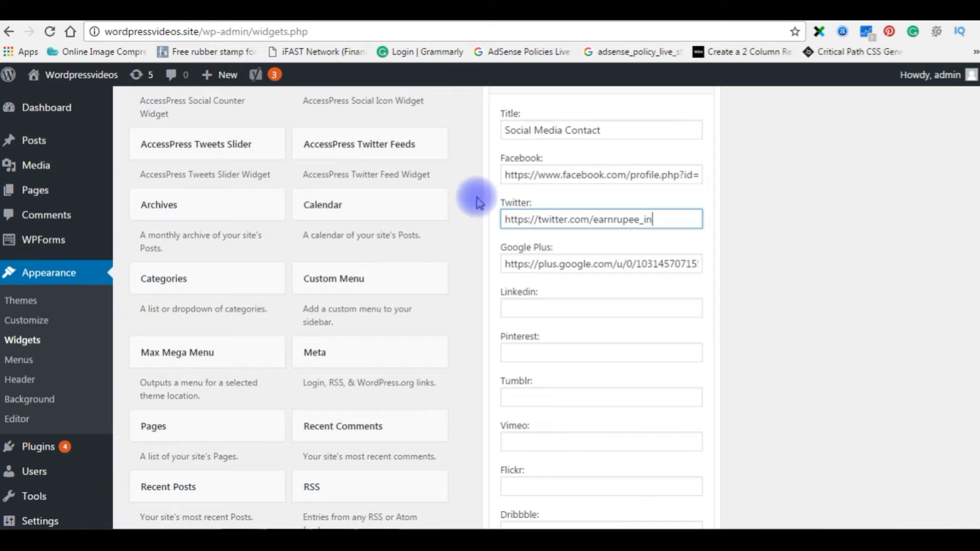
scroll(down, 3)
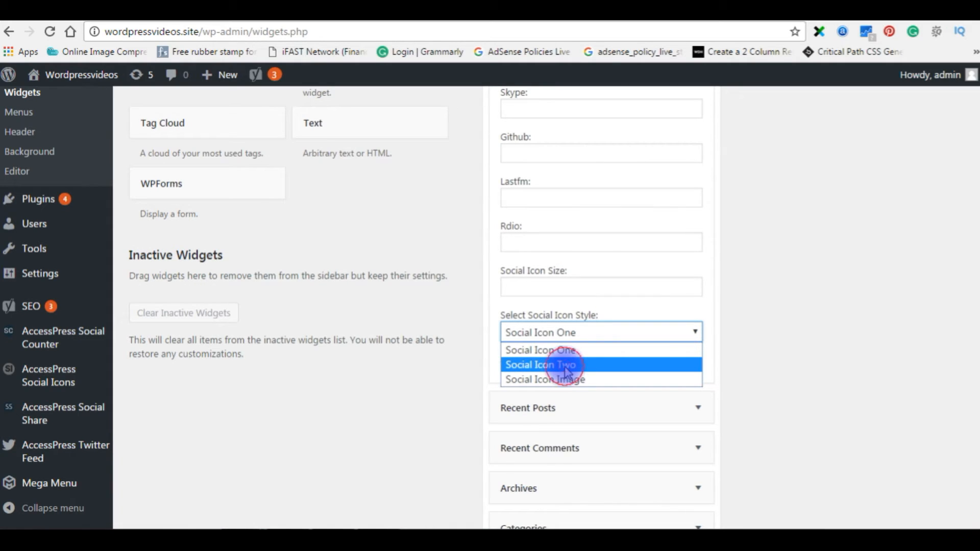
Choose the Social Icon Two style and save the Social Media Contact widget.
click(538, 364)
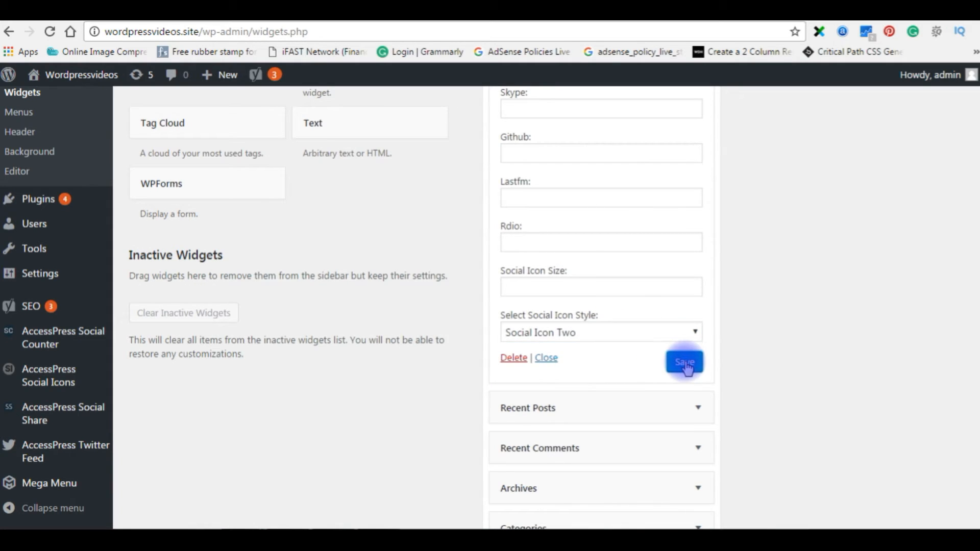
click(683, 361)
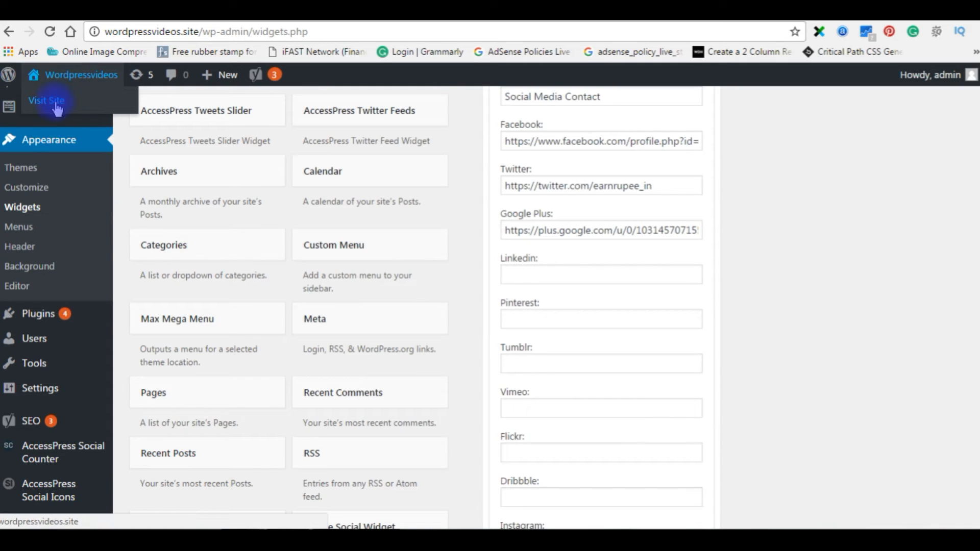
Visit the live site to check the sidebar shows the Facebook, Twitter and Google+ icons.
right_click(46, 100)
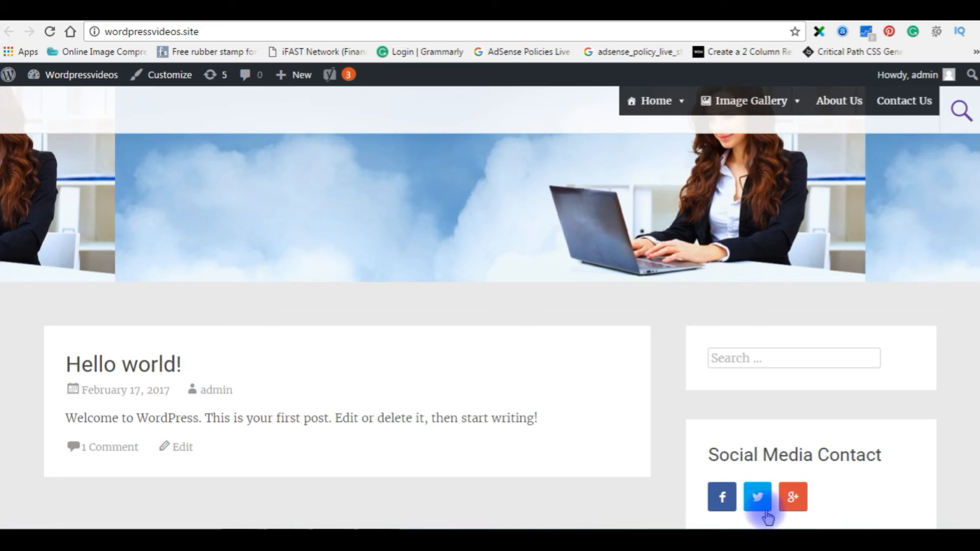
mouse_move(762, 476)
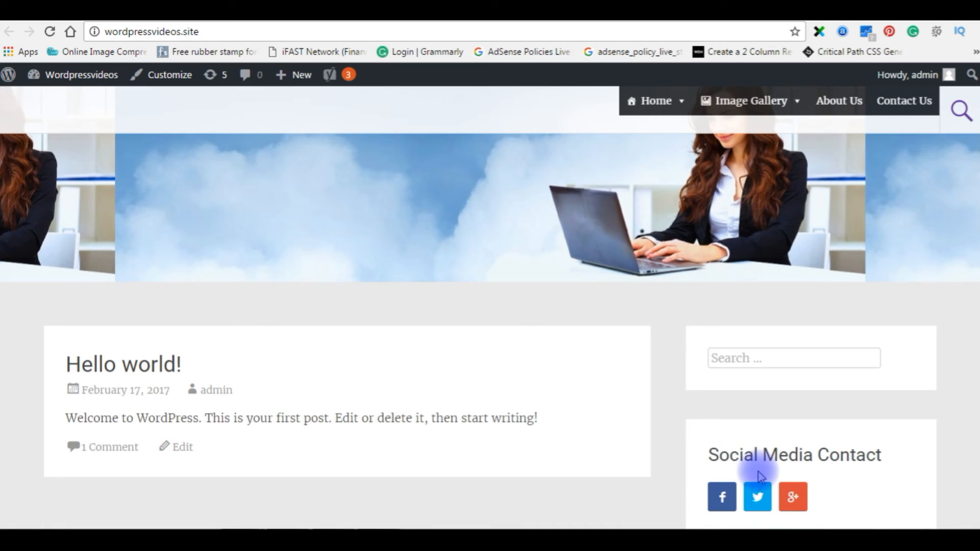